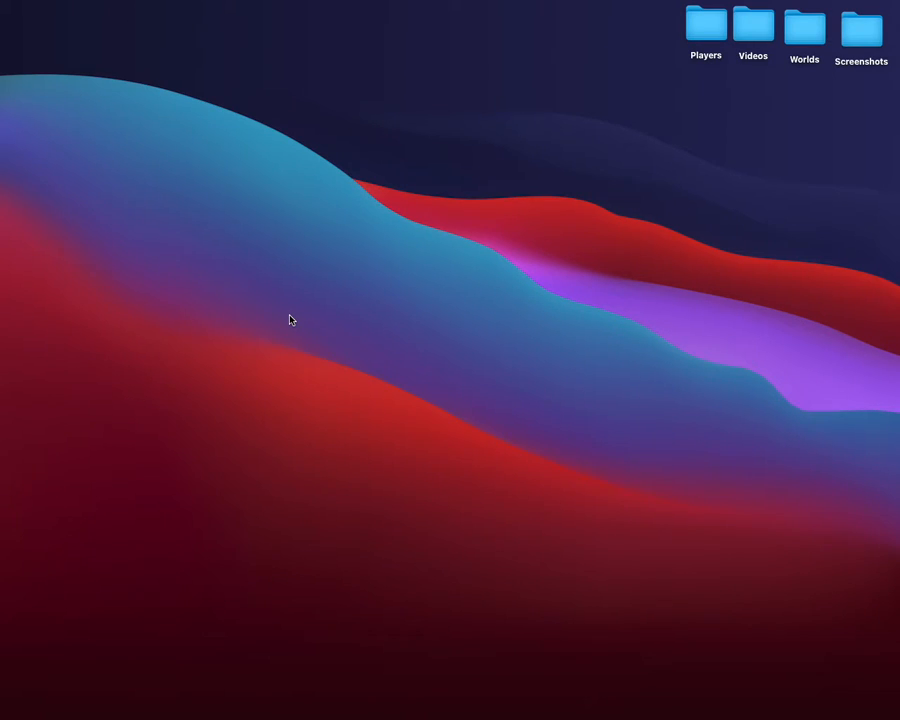
pyautogui.moveTo(492, 300)
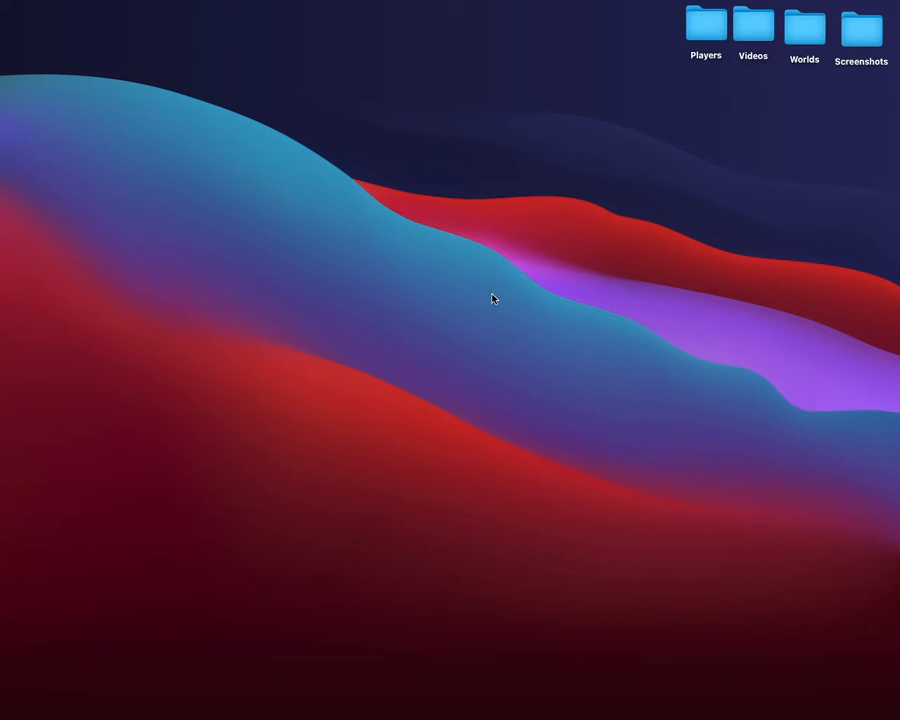
pyautogui.moveTo(570, 240)
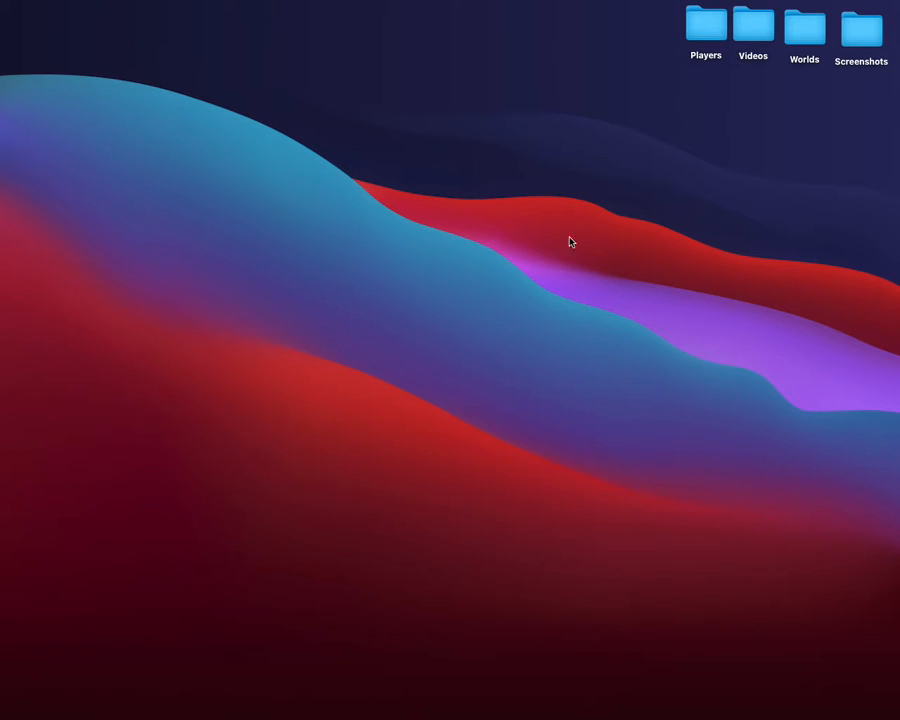
# Step: Bring up Launchpad's full-screen grid of apps over the desktop
pyautogui.click(704, 24)
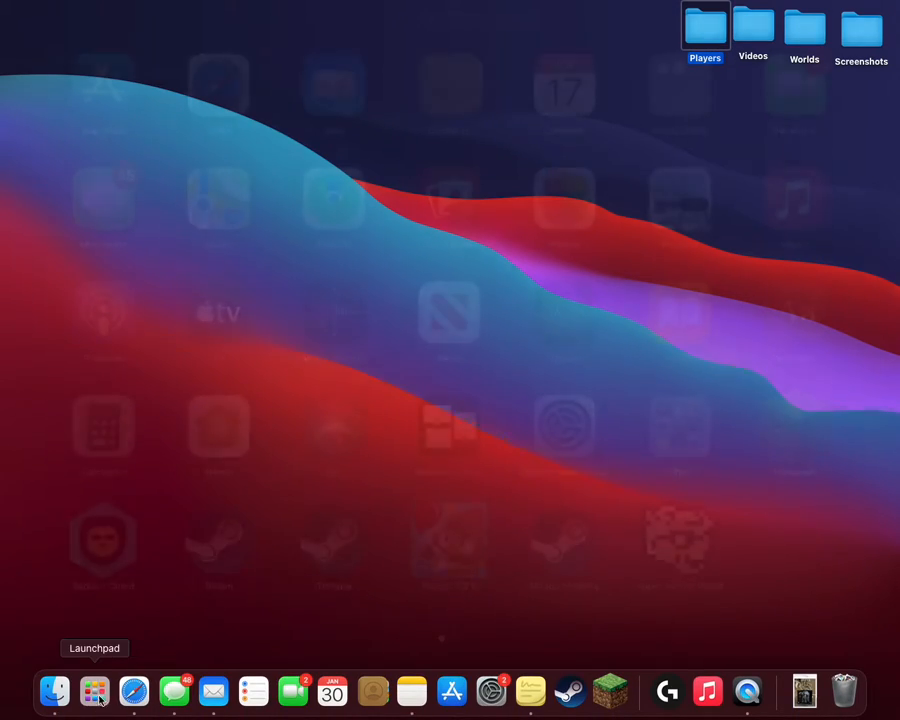
# Step: Launch the Minecraft Launcher from the app grid and immediately close its window
pyautogui.click(94, 692)
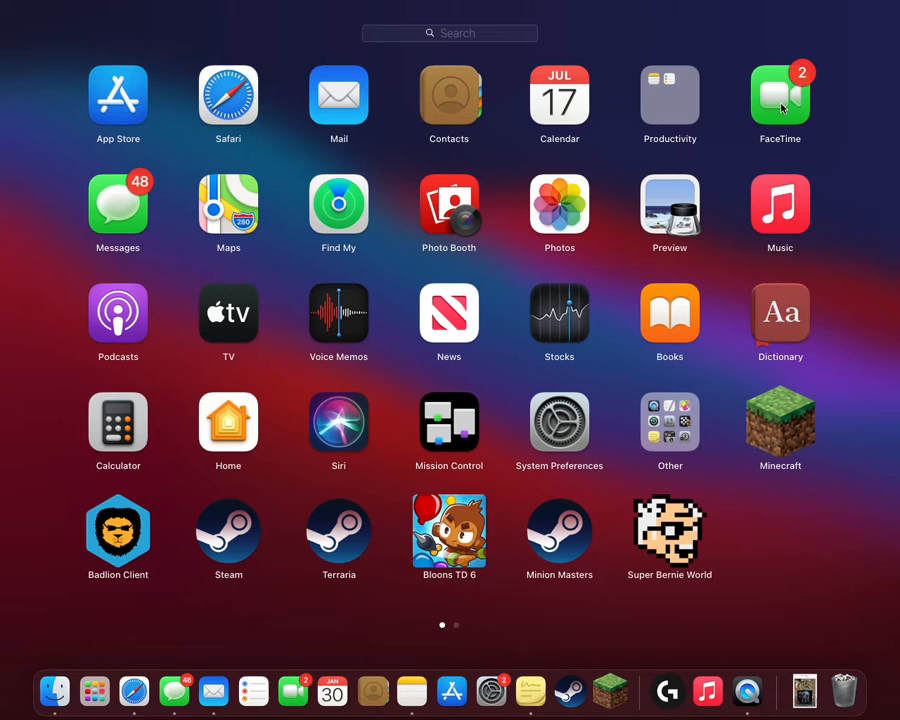
pyautogui.moveTo(804, 410)
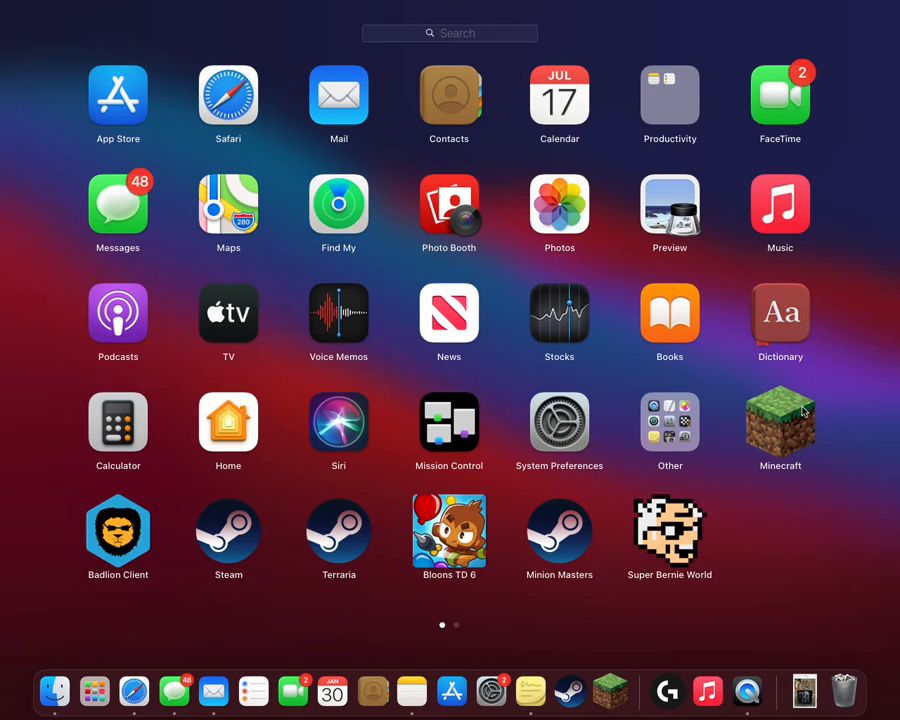
pyautogui.click(796, 412)
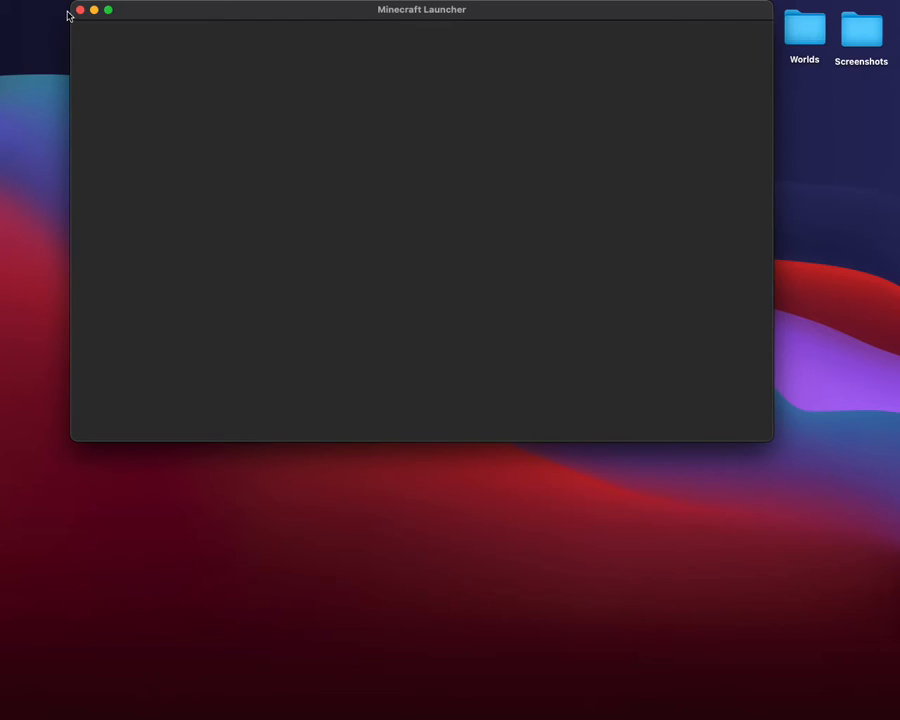
pyautogui.click(80, 10)
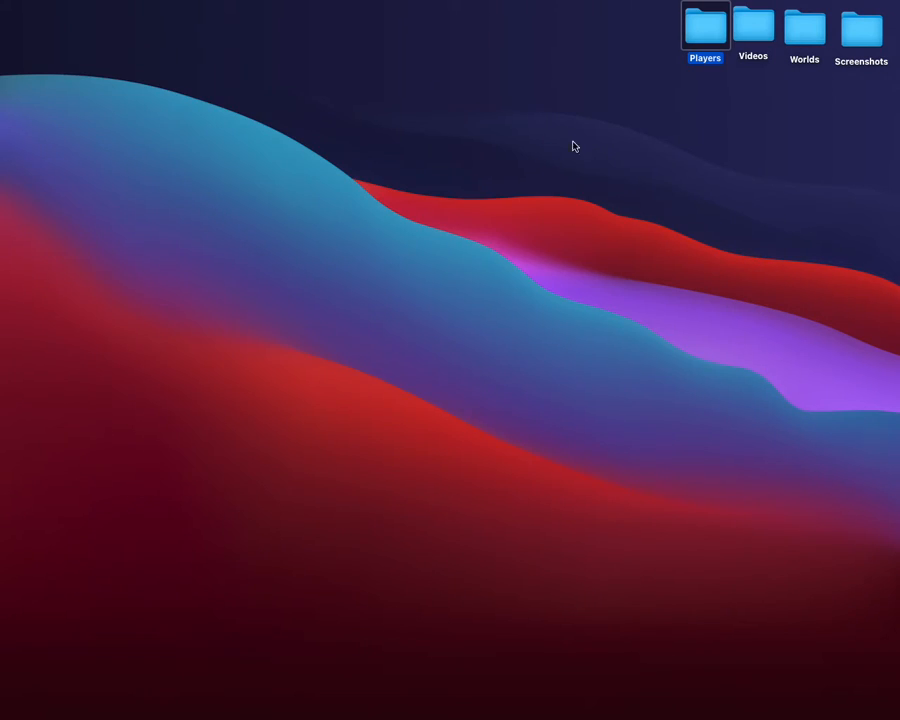
pyautogui.moveTo(612, 128)
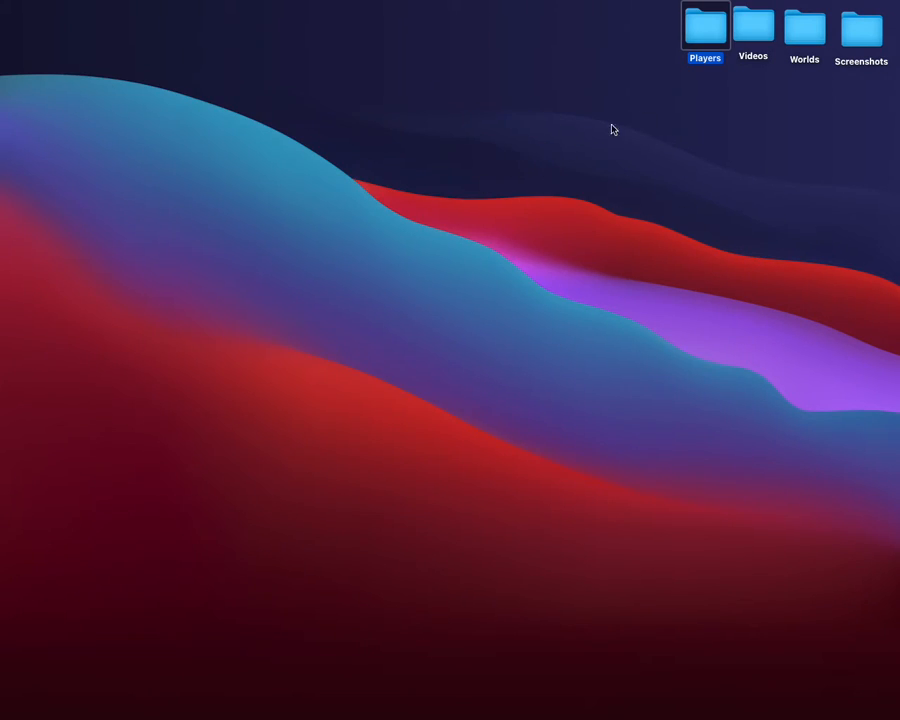
# Step: Reopen Launchpad, then dismiss it to show the empty desktop
pyautogui.click(94, 692)
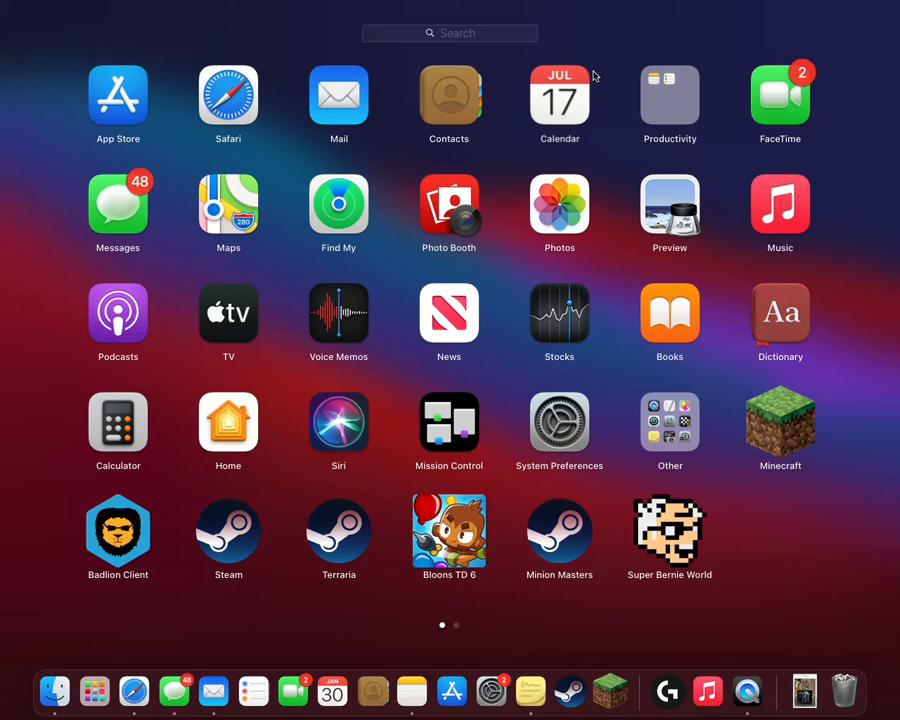
pyautogui.click(590, 76)
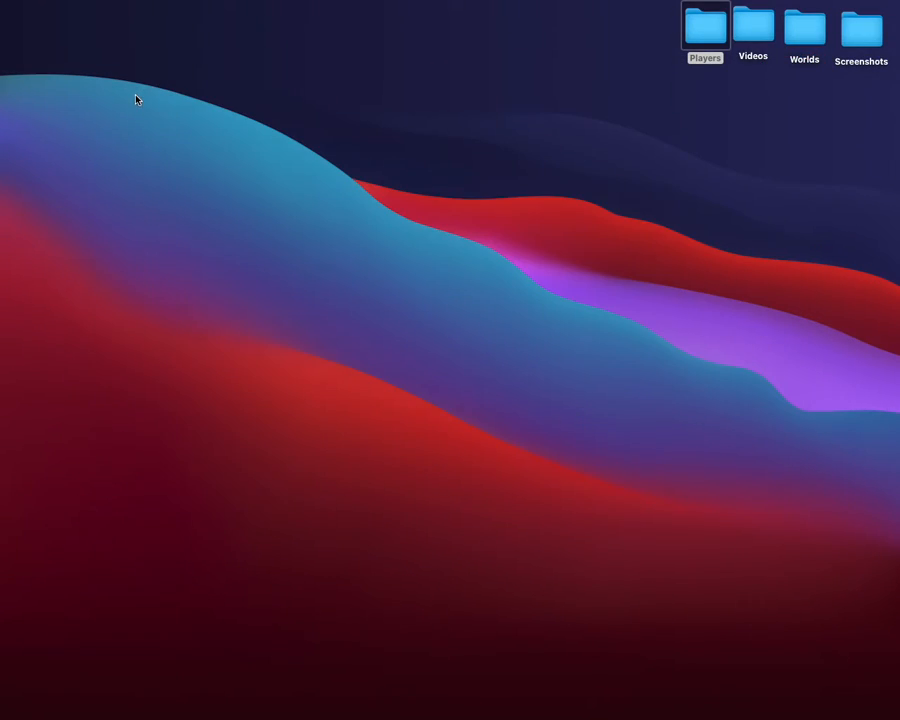
pyautogui.moveTo(520, 198)
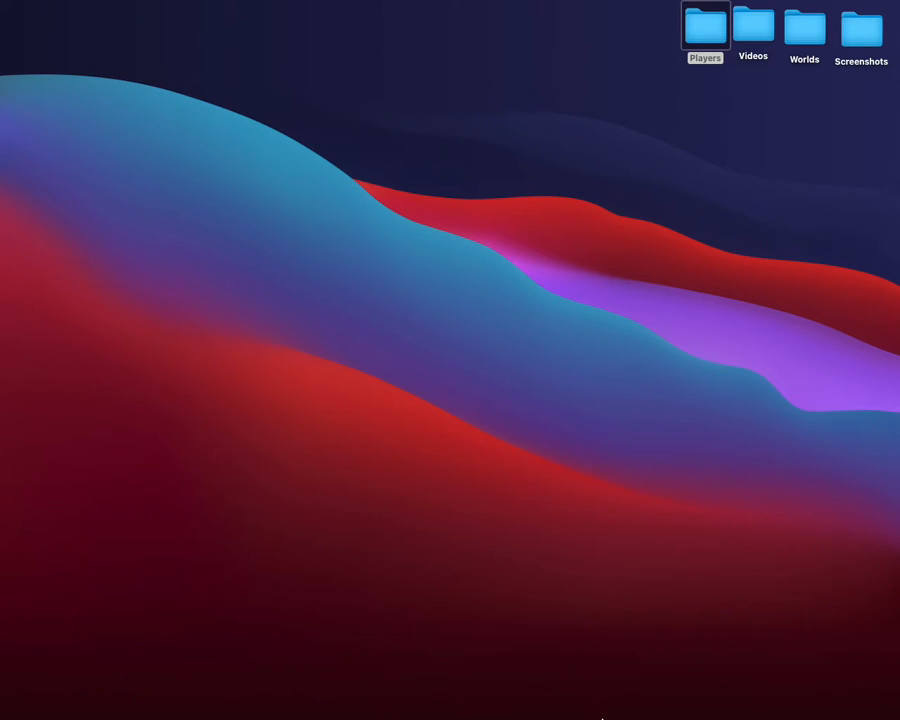
pyautogui.moveTo(450, 716)
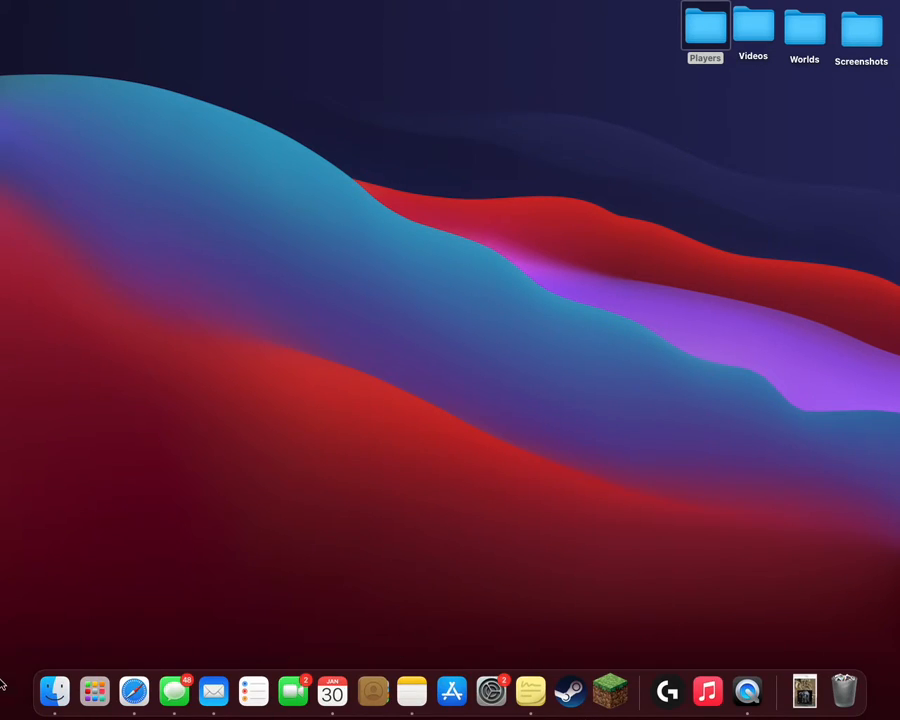
pyautogui.moveTo(94, 692)
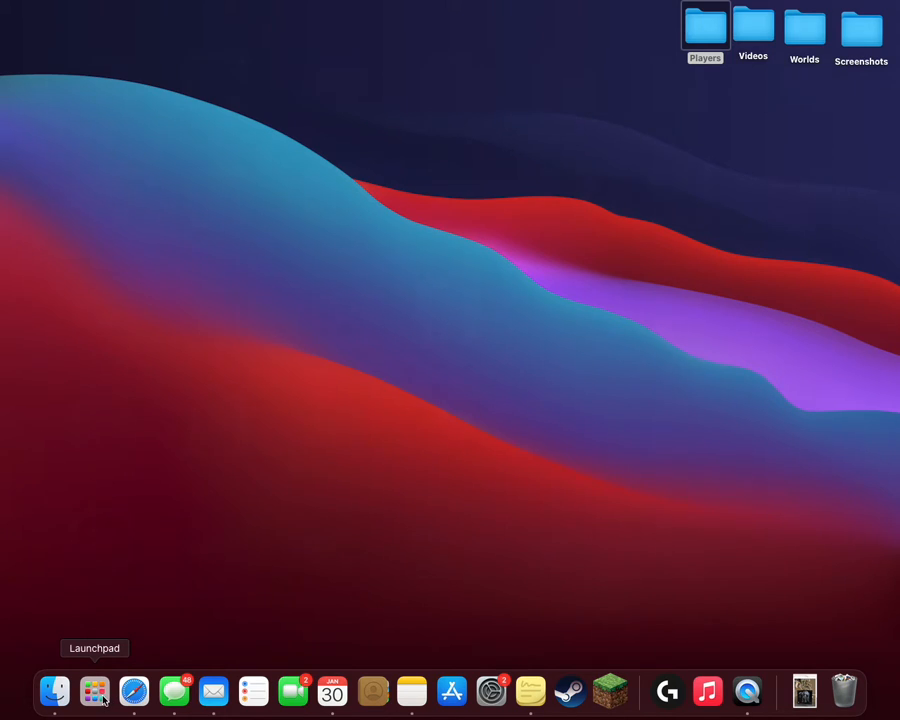
pyautogui.click(94, 692)
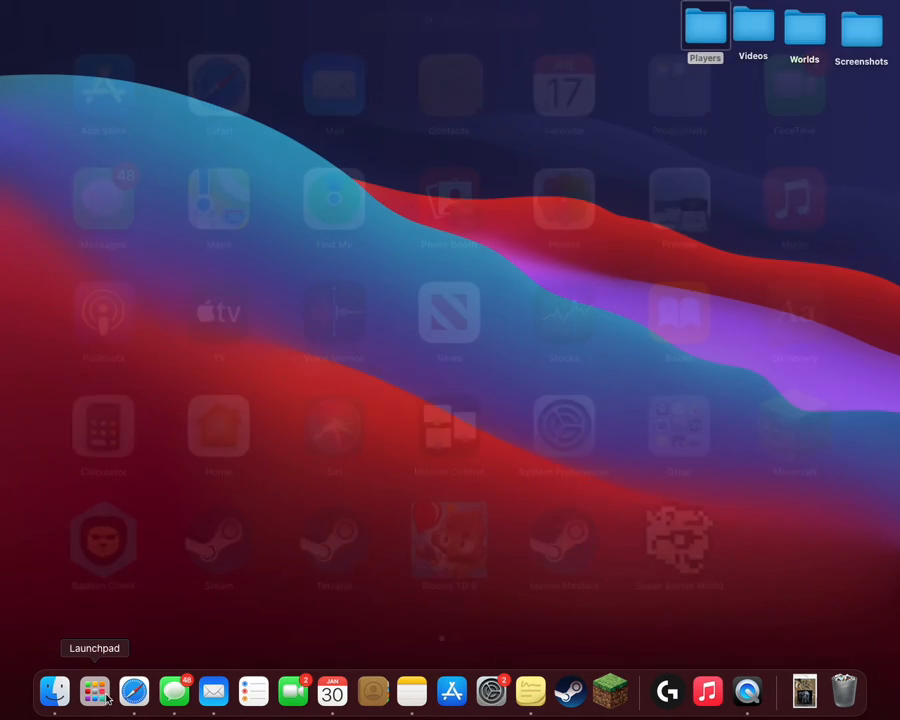
pyautogui.click(54, 692)
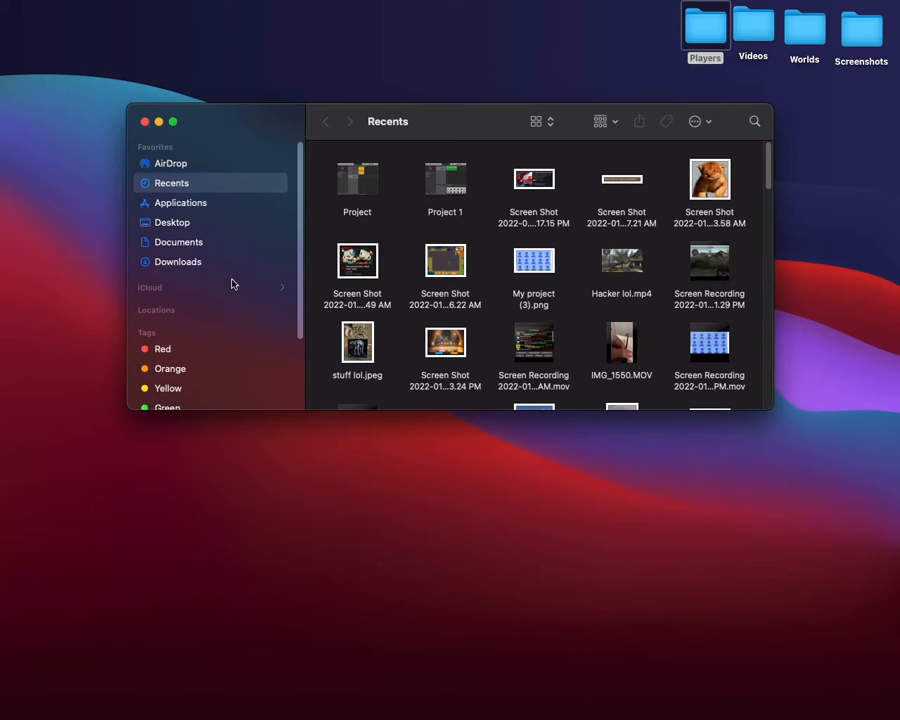
pyautogui.click(176, 260)
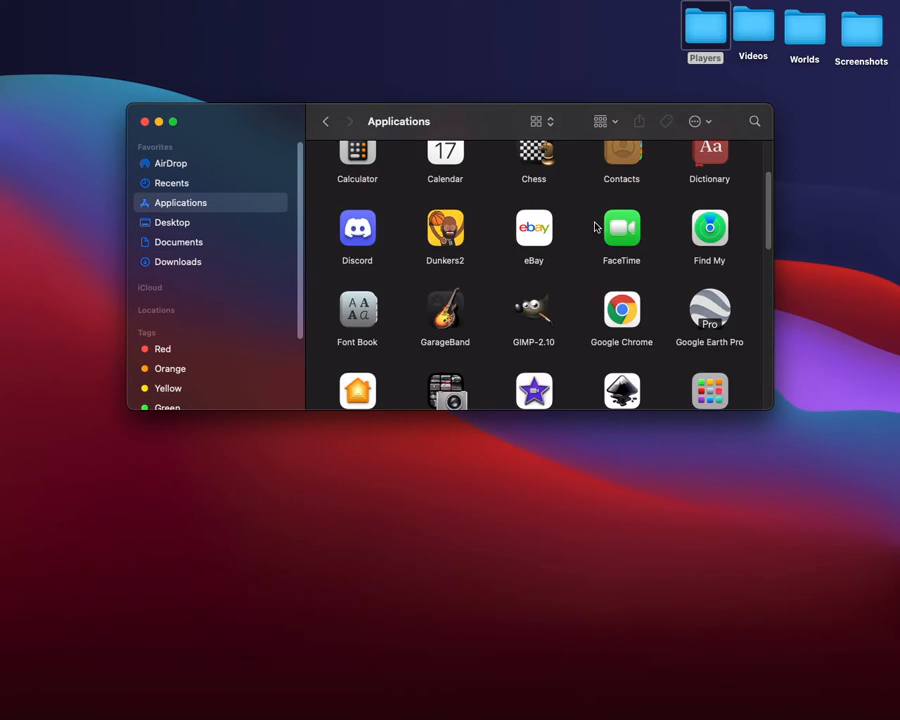
pyautogui.scroll(-3)
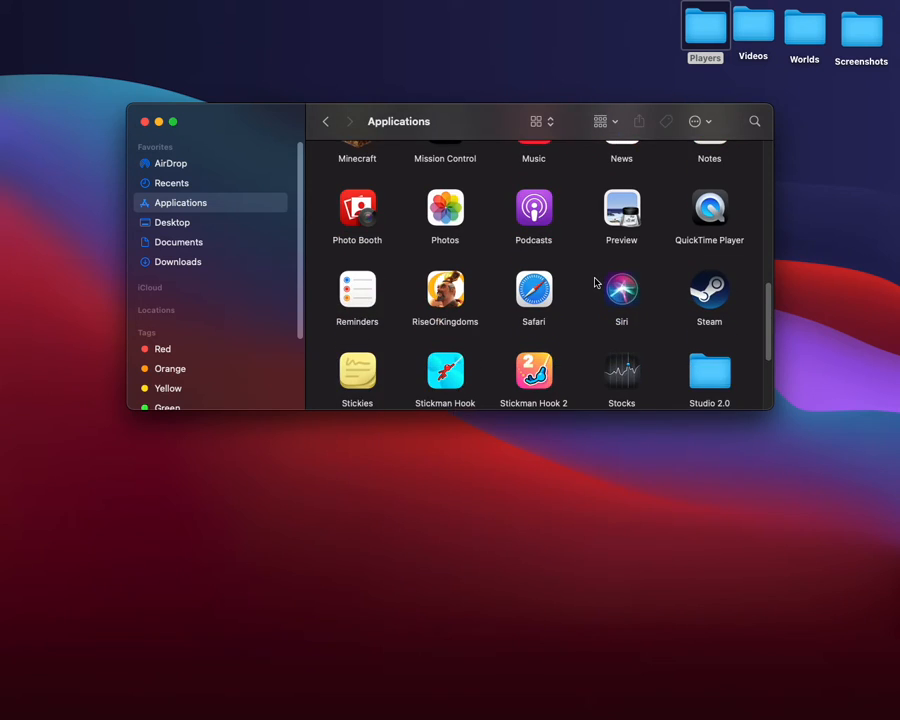
pyautogui.scroll(3)
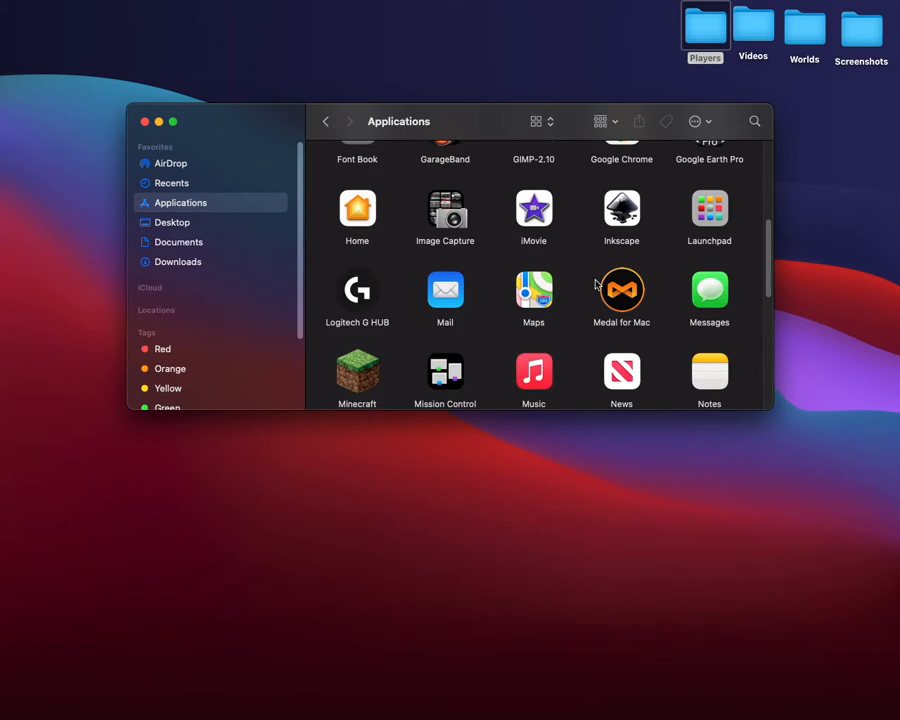
pyautogui.click(144, 122)
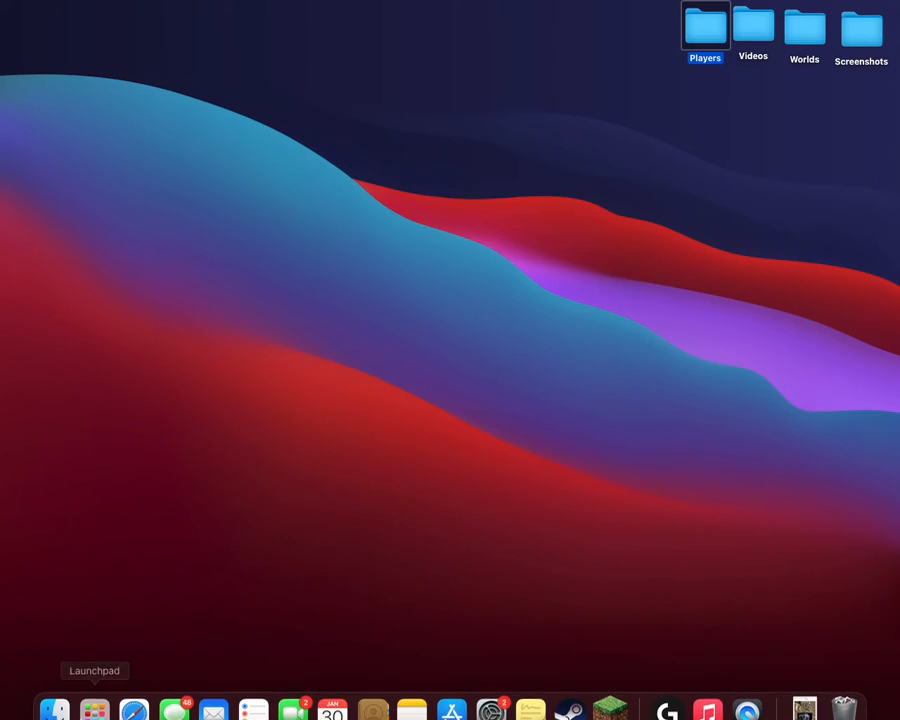
# Step: Launch Terminal and run 'killall Dock' to restart the Dock
pyautogui.click(94, 710)
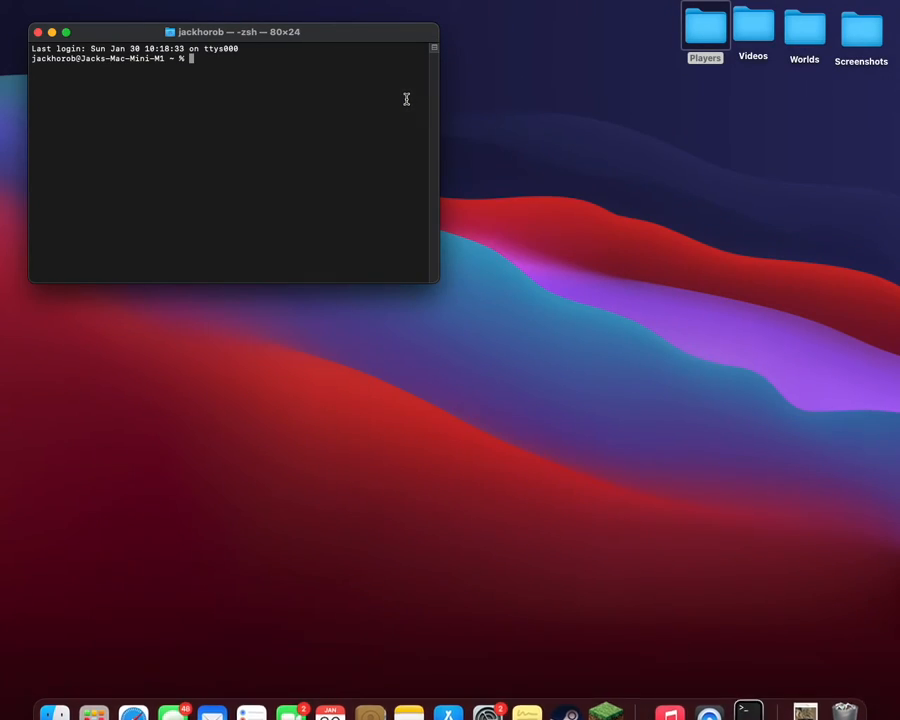
pyautogui.moveTo(238, 72)
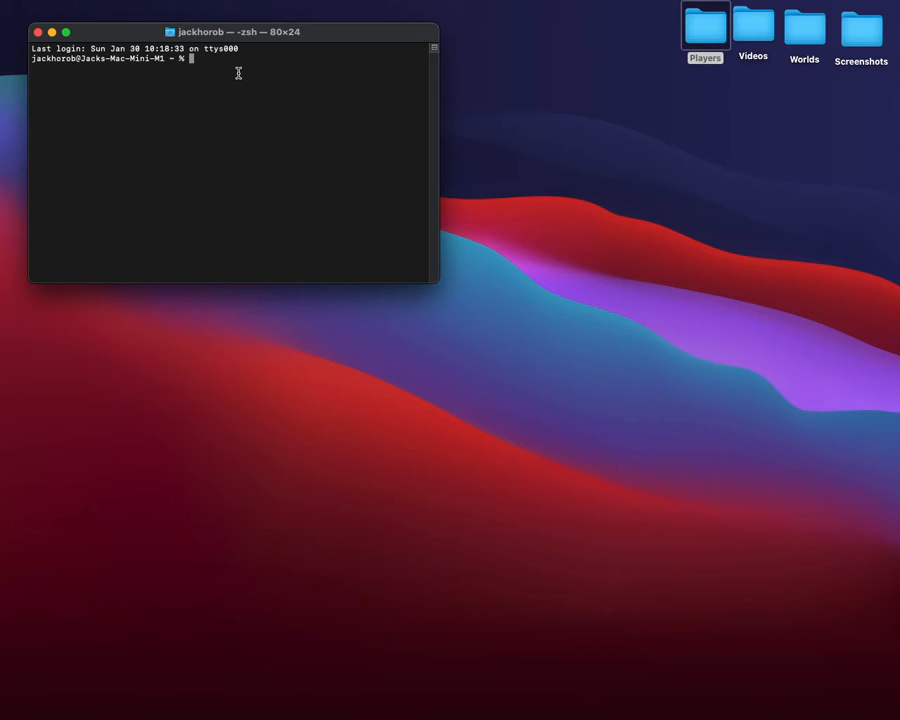
pyautogui.write('kill')
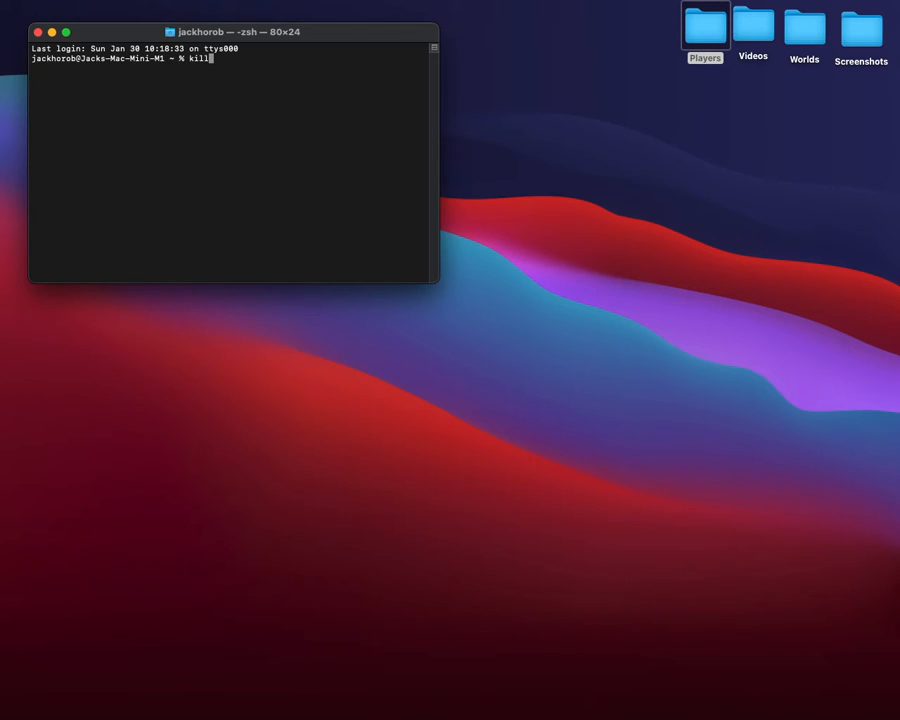
pyautogui.write('all Dock')
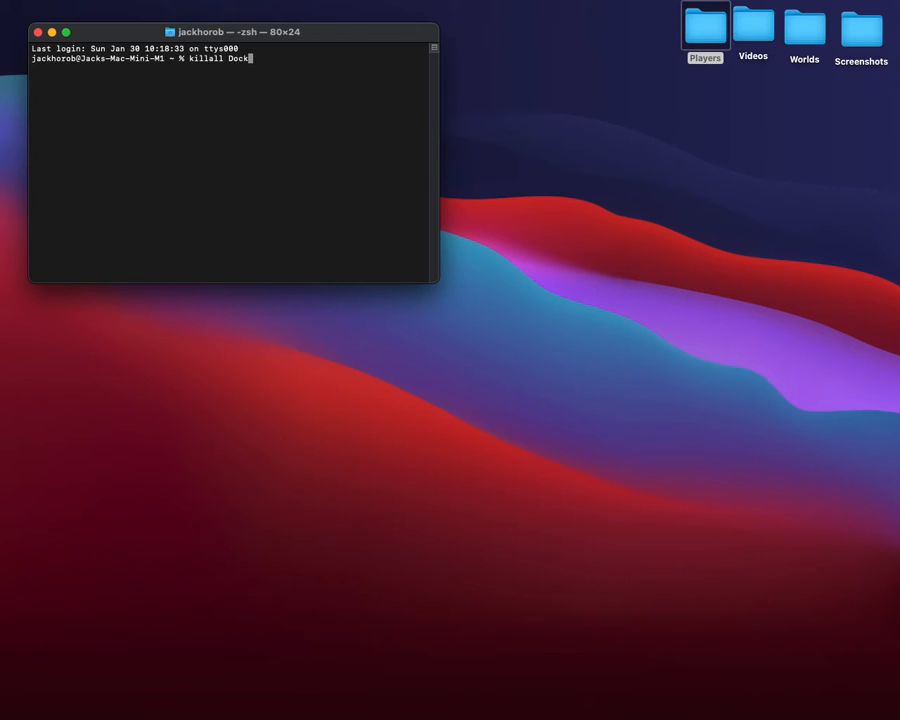
pyautogui.press('Return')
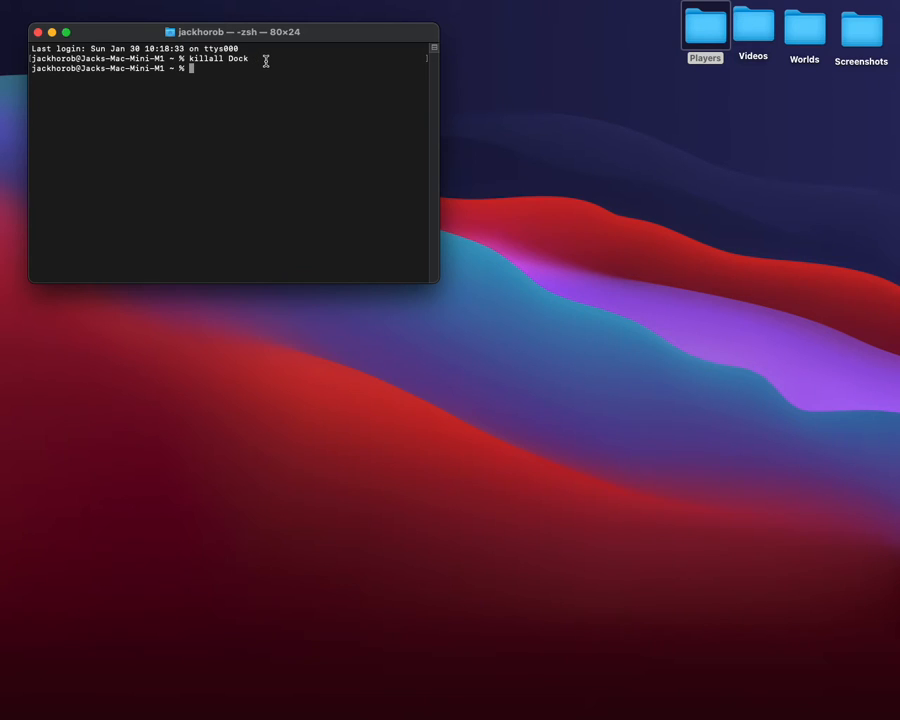
pyautogui.moveTo(420, 100)
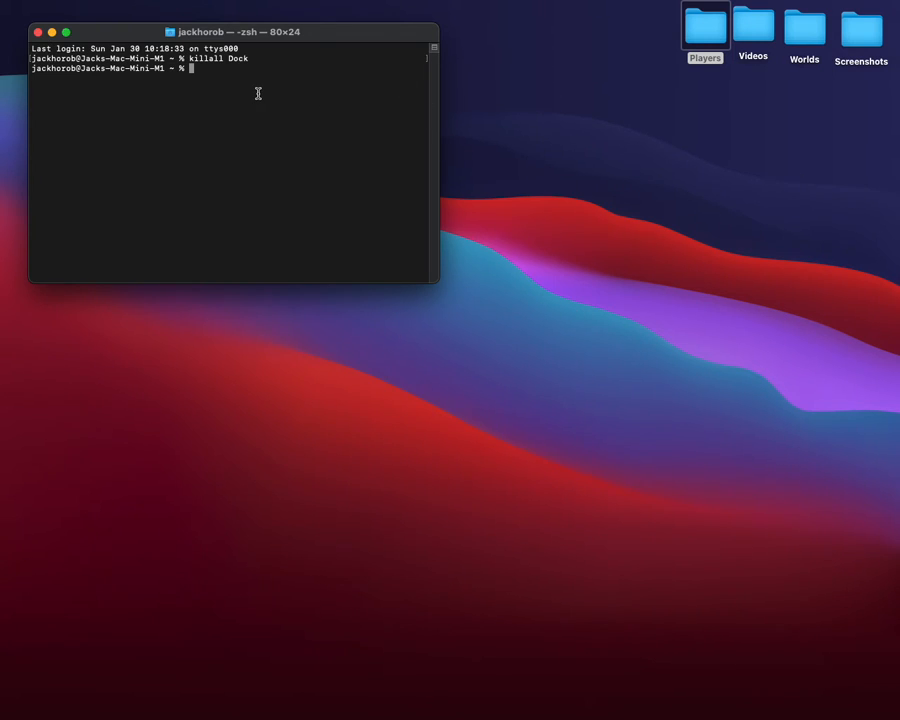
# Step: Run 'killall Finder' as a second command to restart Finder
pyautogui.write('killall Fin')
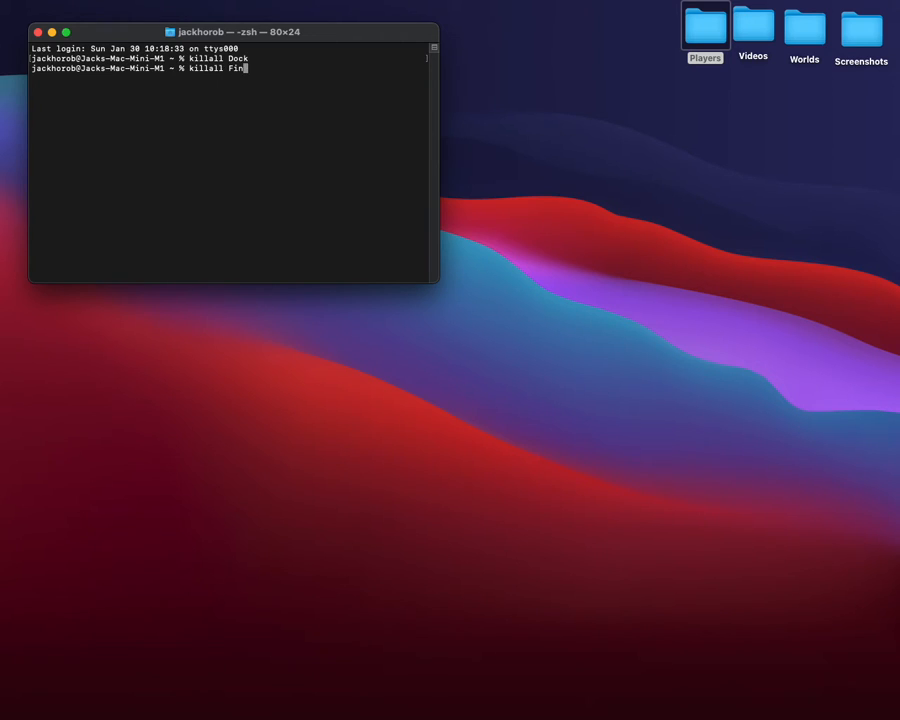
pyautogui.press('Return')
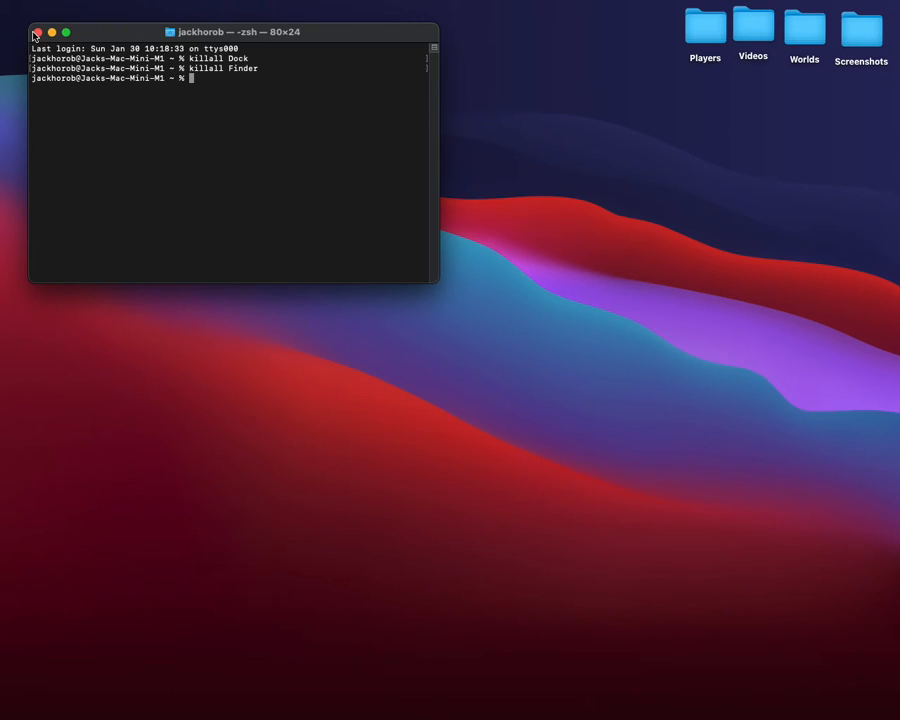
# Step: Close the Terminal window, leaving only the desktop and its four folders
pyautogui.click(36, 32)
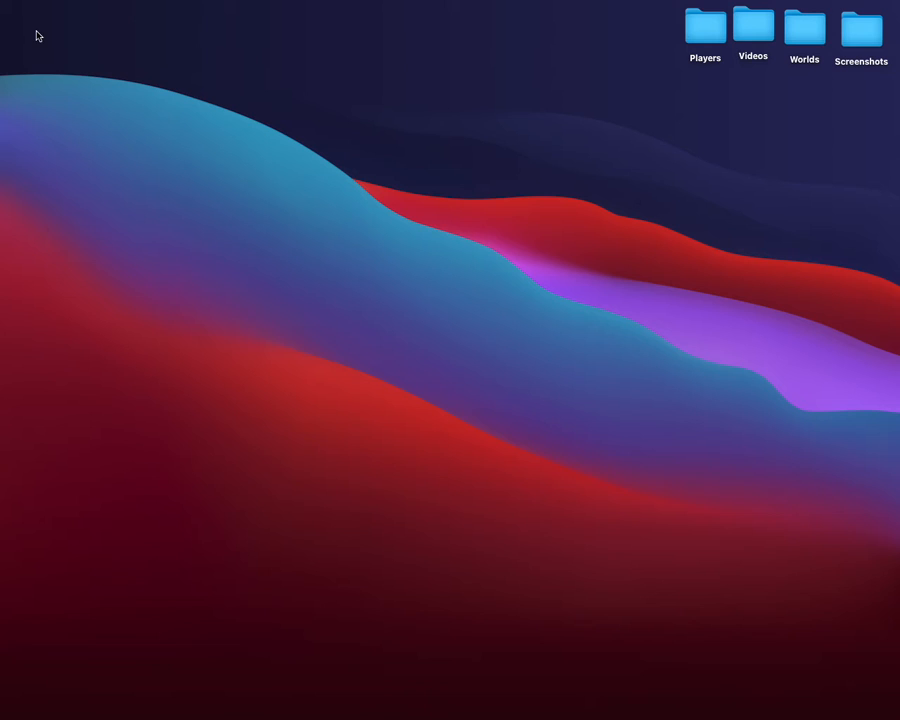
pyautogui.moveTo(280, 572)
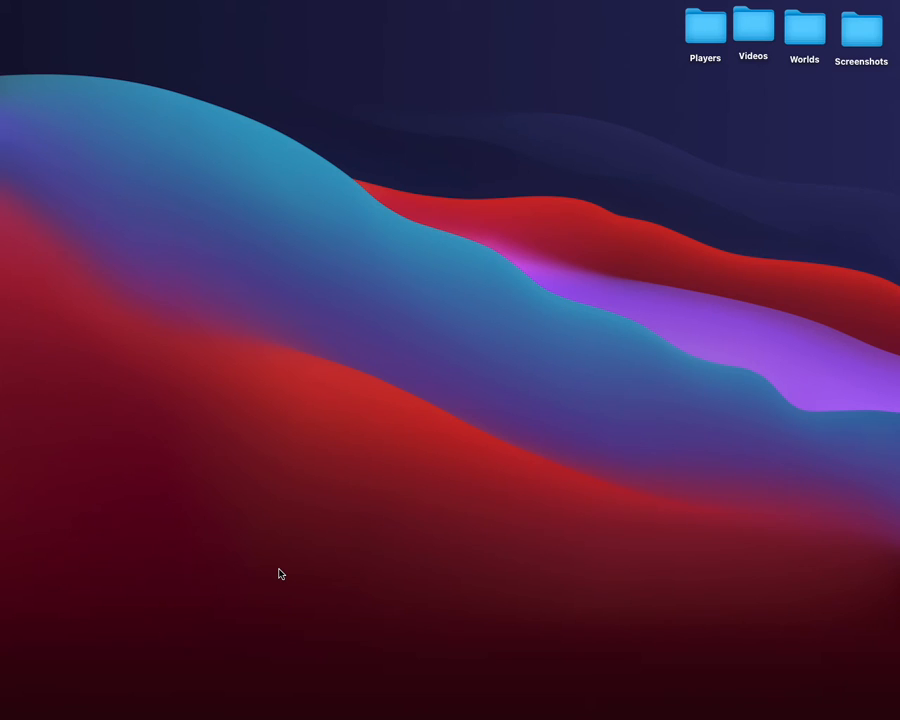
pyautogui.moveTo(452, 136)
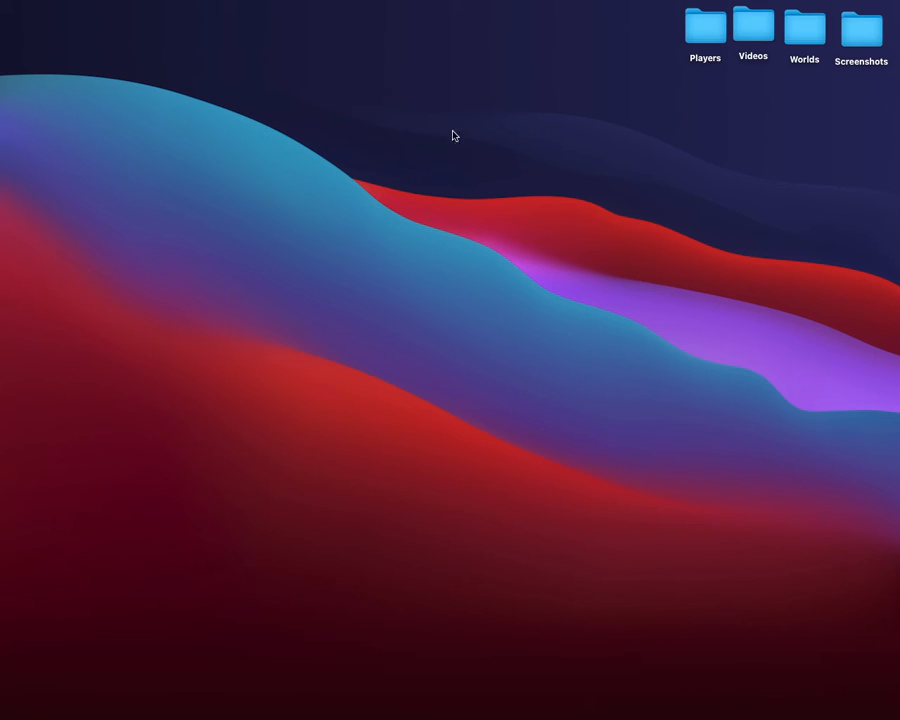
pyautogui.moveTo(476, 144)
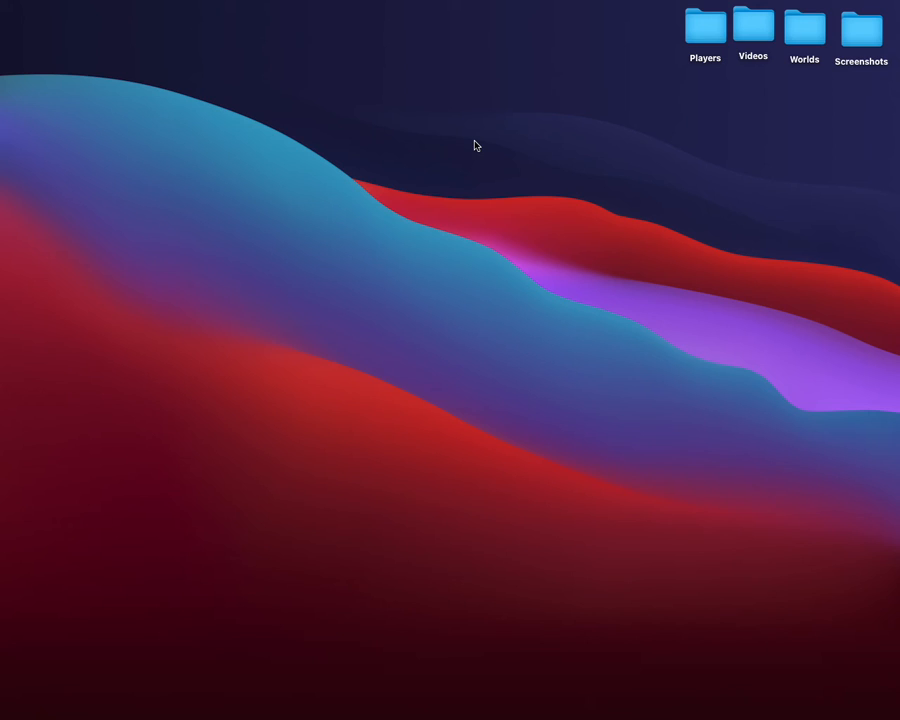